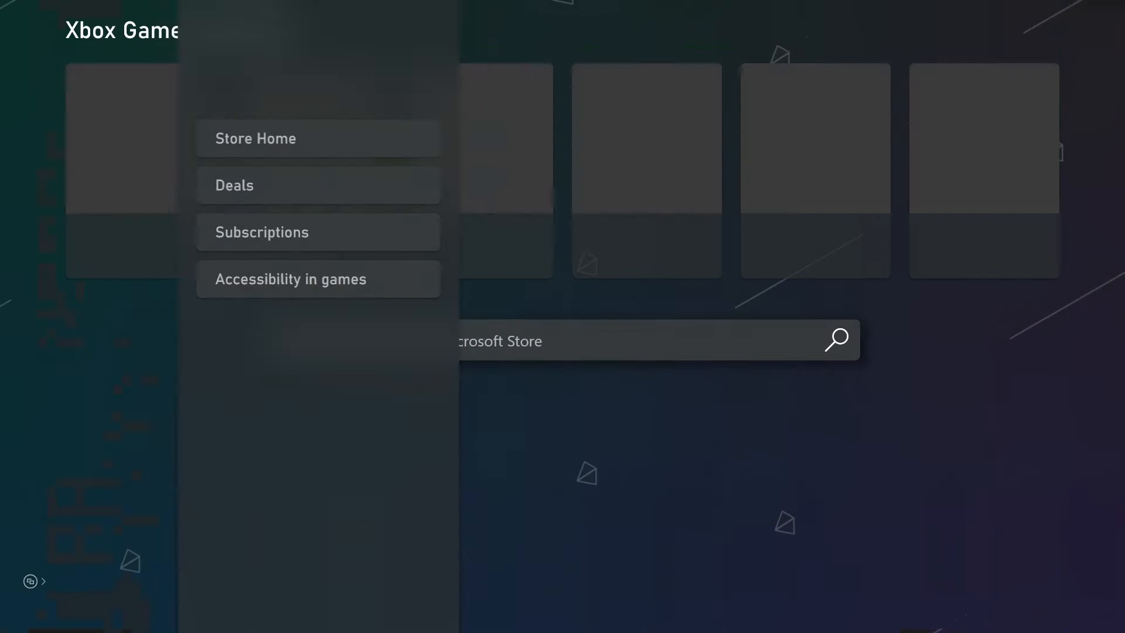
# Search "Wa" and open the Call of Duty: Warzone store page from suggestions
pyautogui.write('Wa')
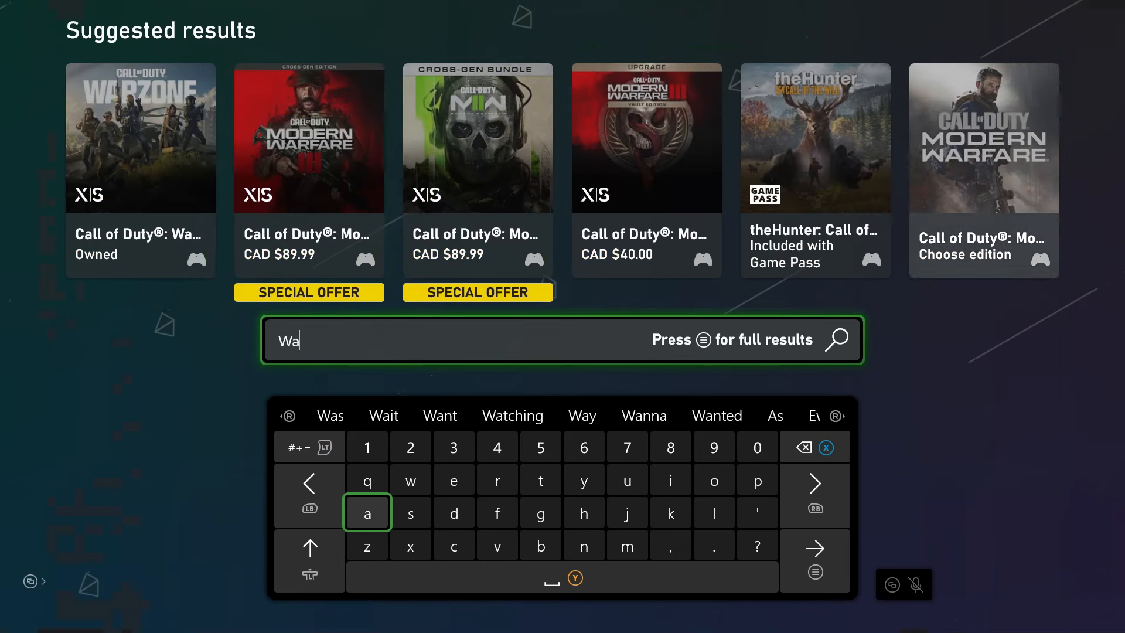
pyautogui.click(496, 479)
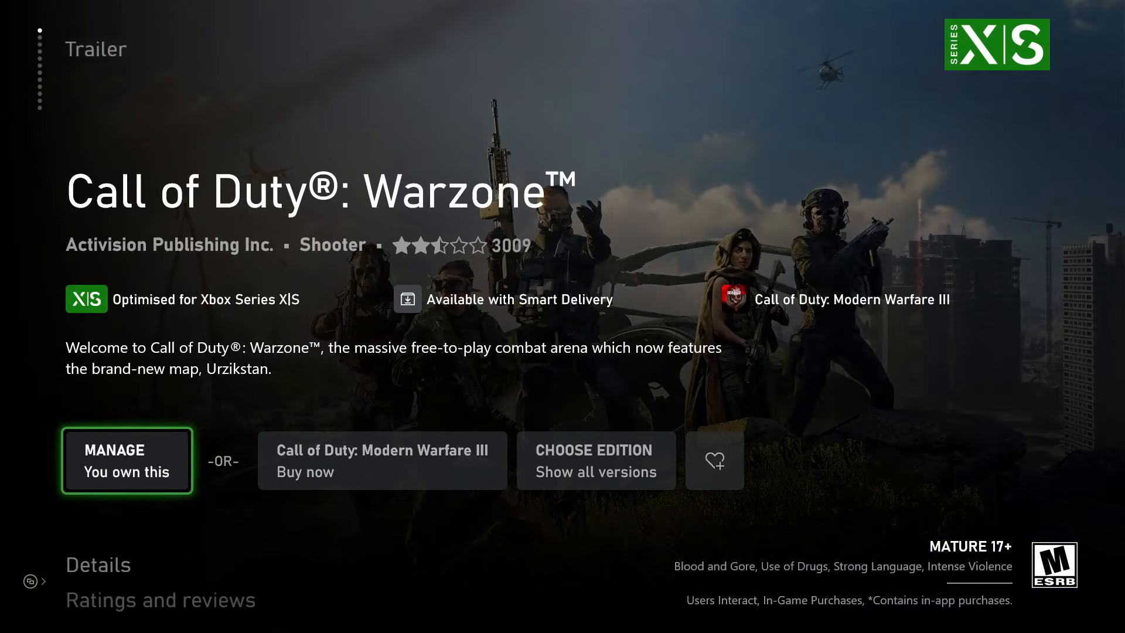
# In Warzone's install options, tick the 115.3 GB Call of Duty base game
pyautogui.click(127, 460)
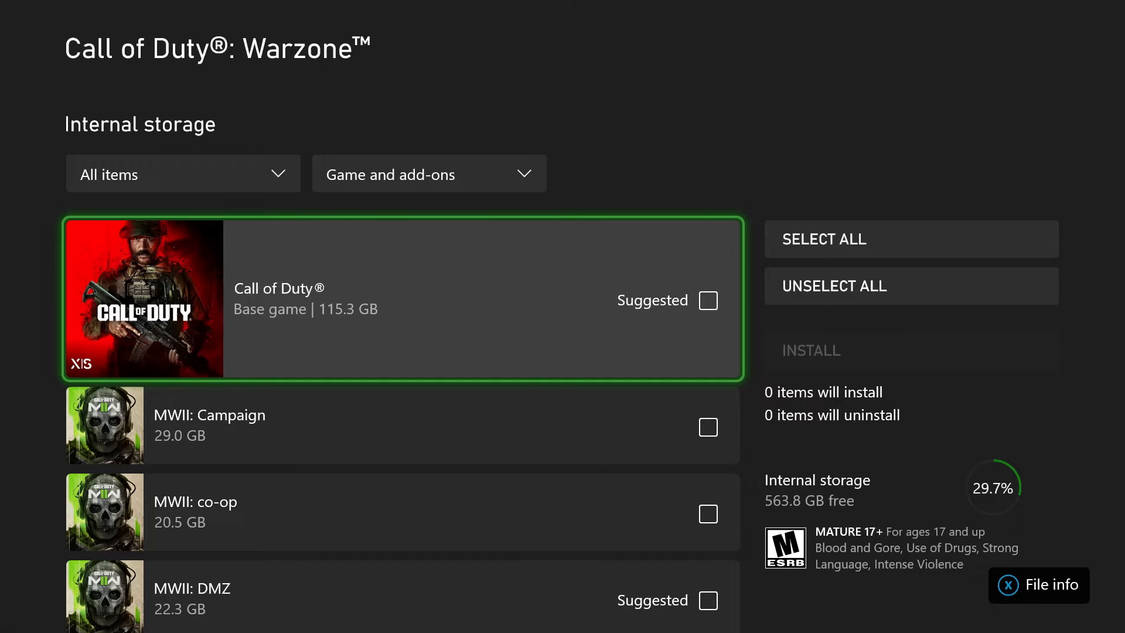
pyautogui.scroll(-3)
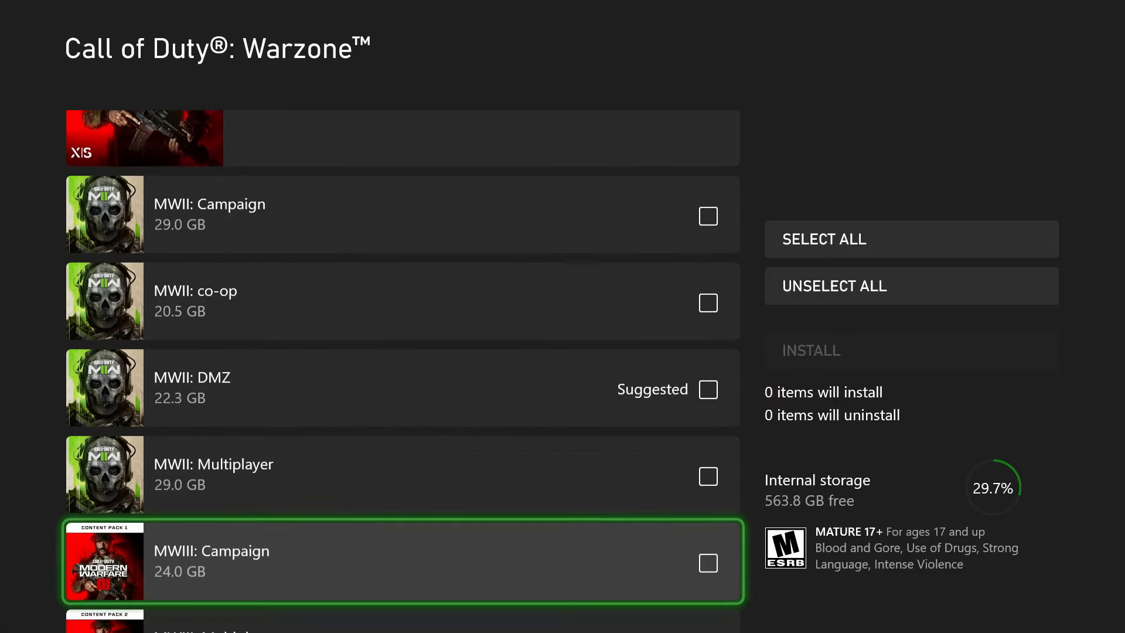
pyautogui.scroll(-3)
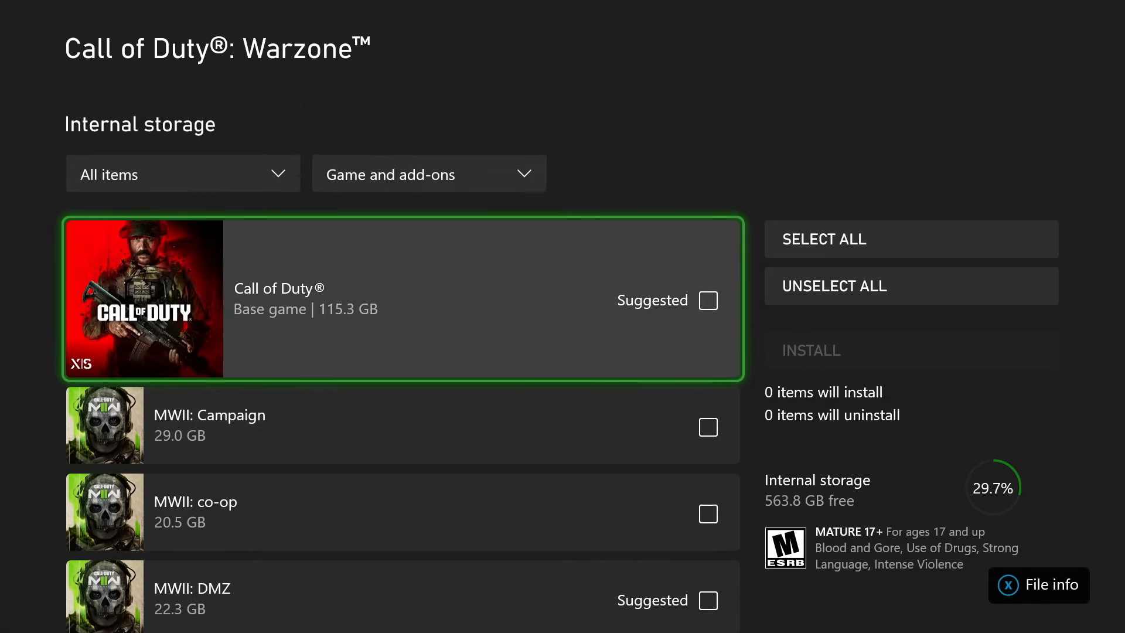
pyautogui.click(708, 300)
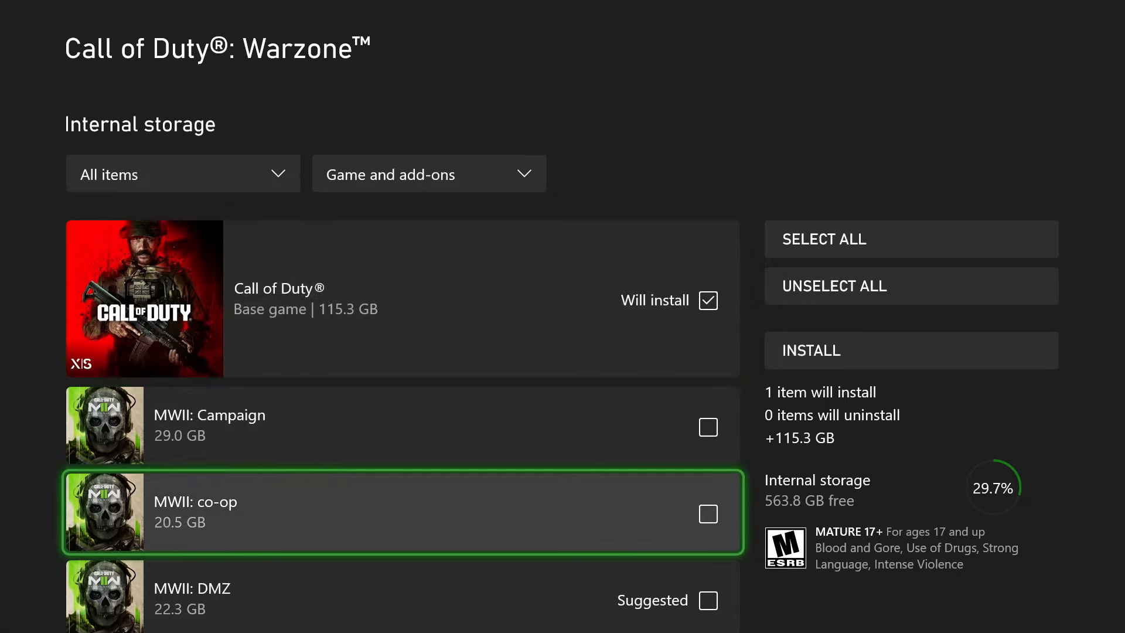
# Tick the 8.3 GB MWIII: Warzone pack and install both items (123.7 GB)
pyautogui.scroll(-3)
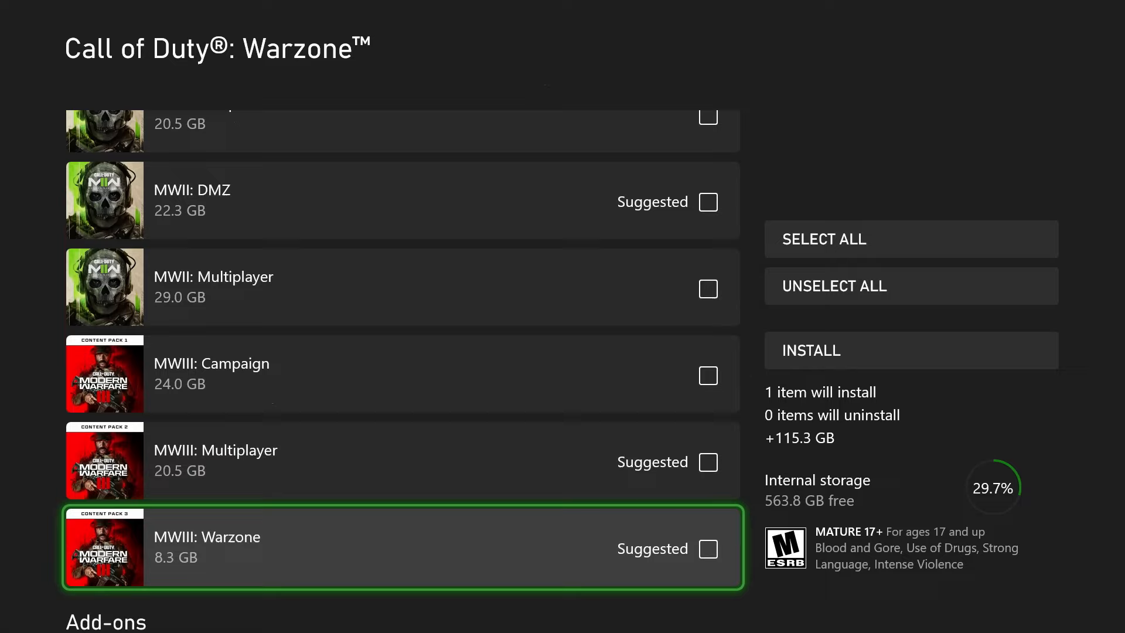
pyautogui.click(707, 548)
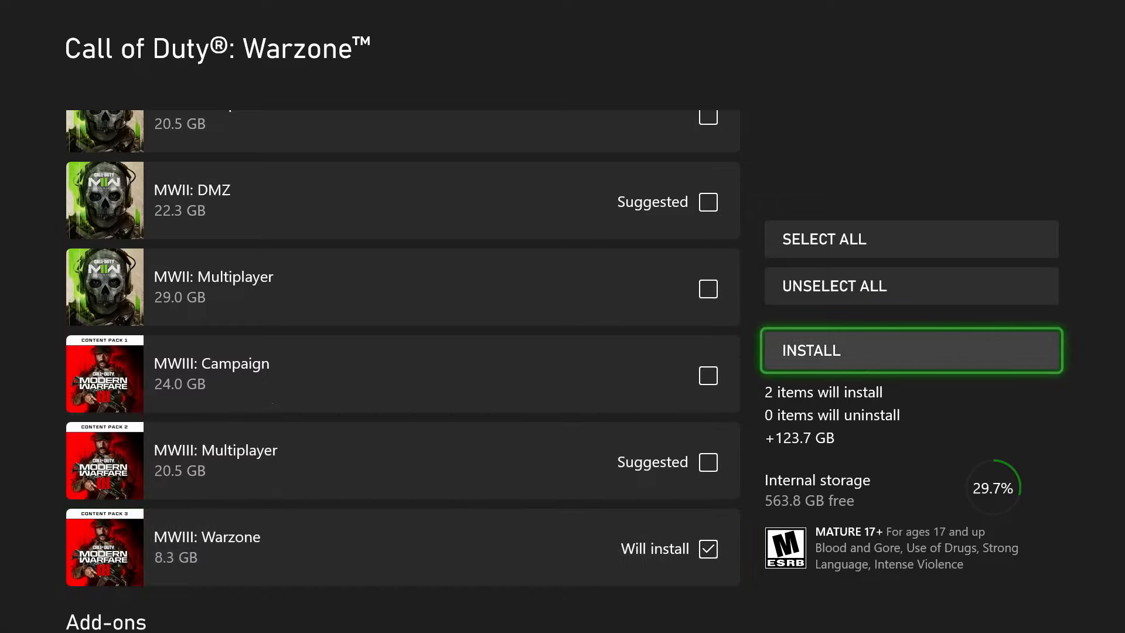
pyautogui.click(908, 350)
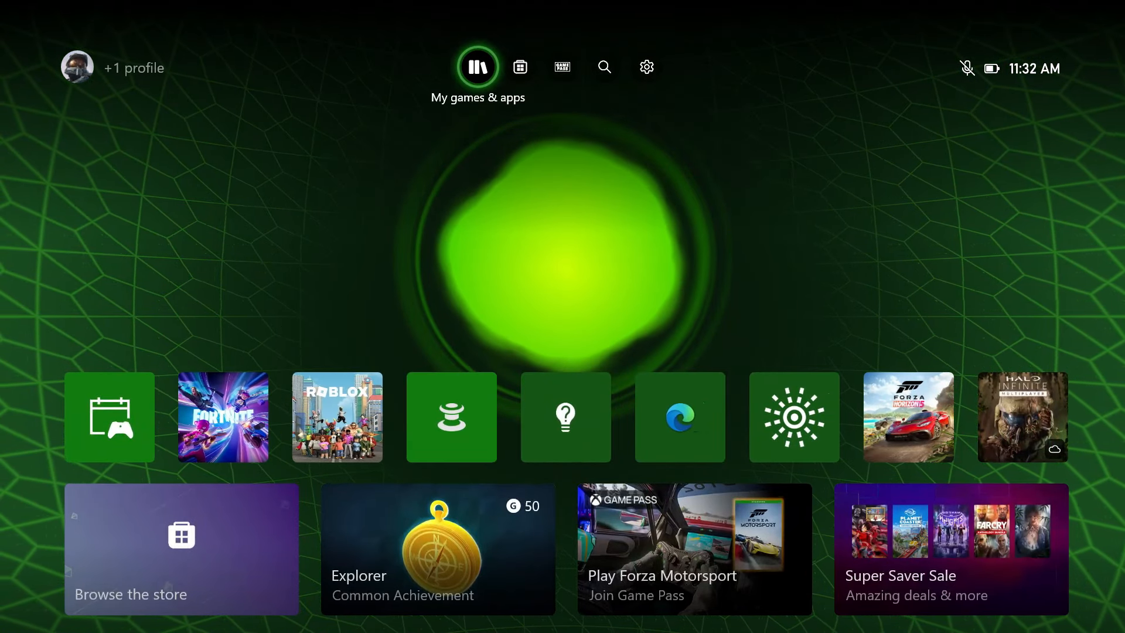
# Open My games & apps to see Call of Duty installing (154 MB of 124 GB)
pyautogui.click(476, 67)
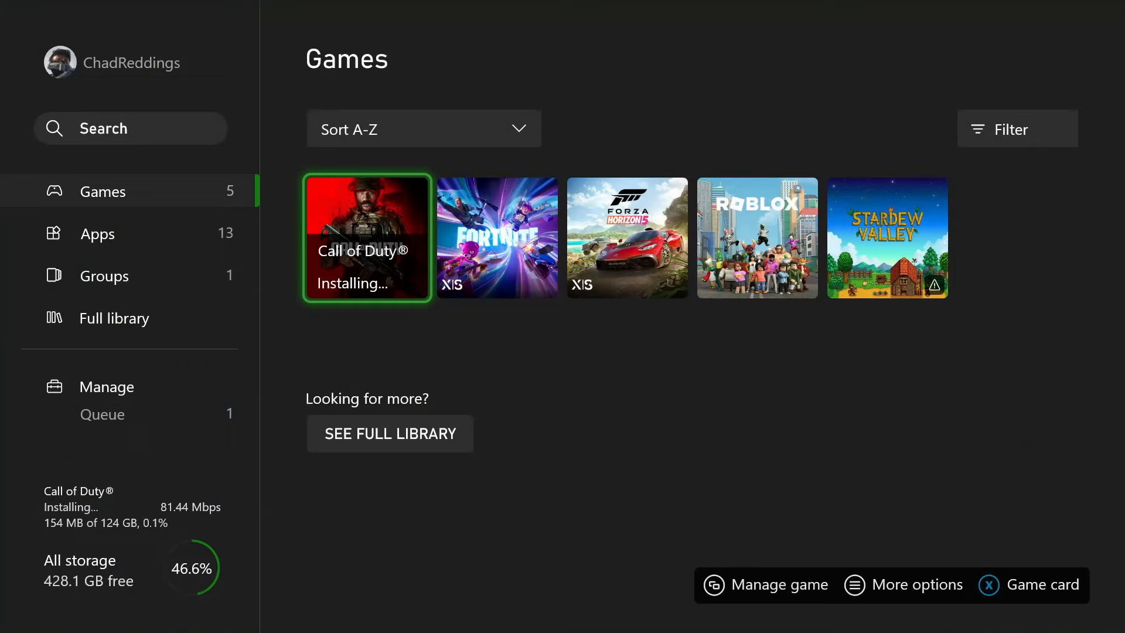